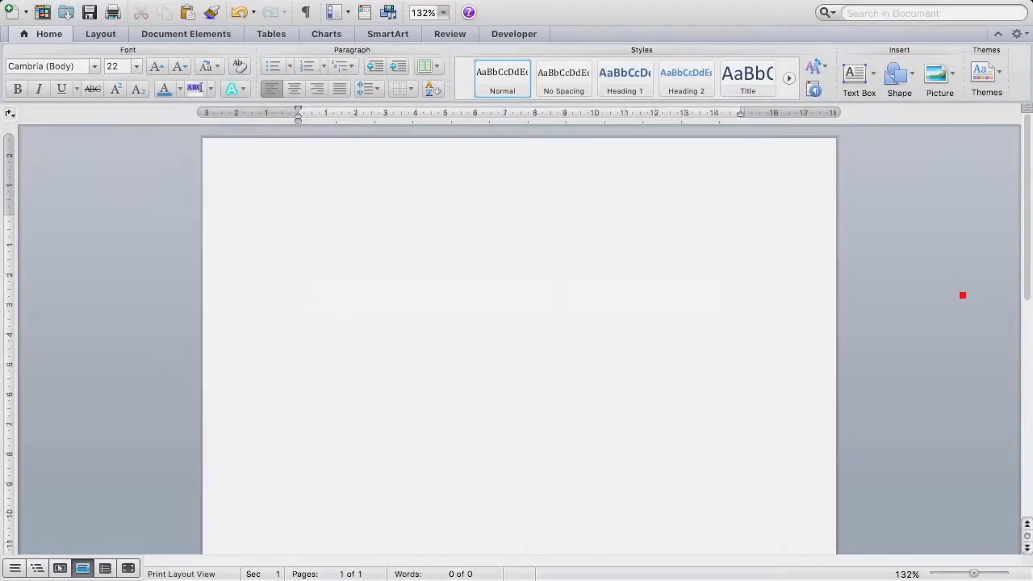
# - Exit Word's full screen so the Dock and desktop show beside the blank document
pyautogui.click(299, 229)
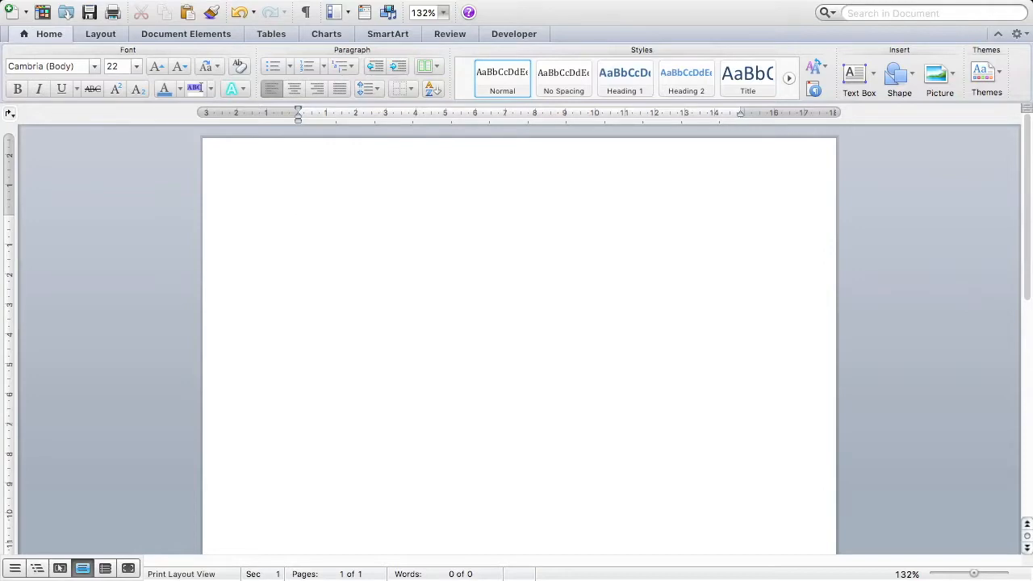
pyautogui.click(297, 230)
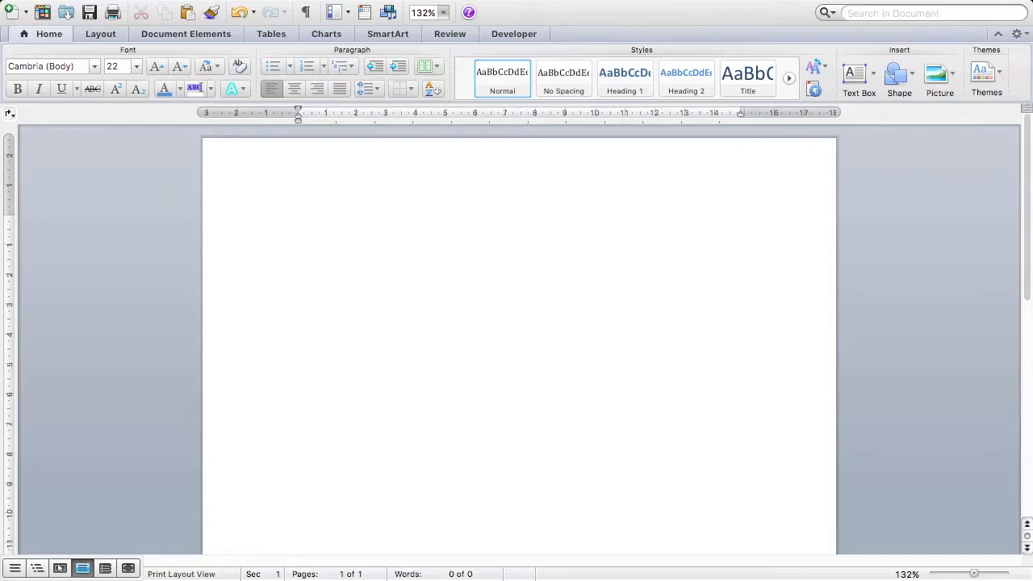
pyautogui.click(298, 229)
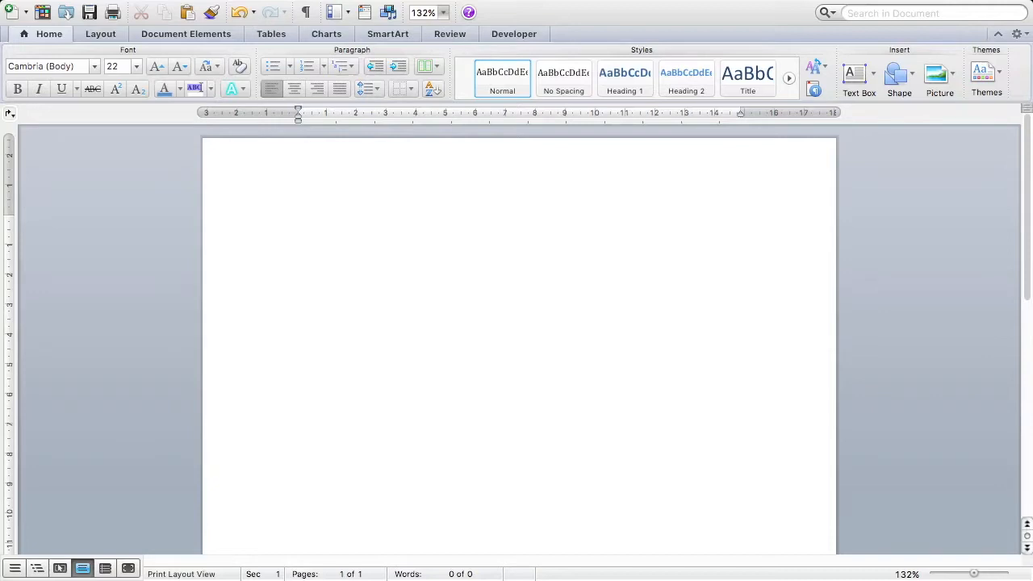
pyautogui.click(297, 228)
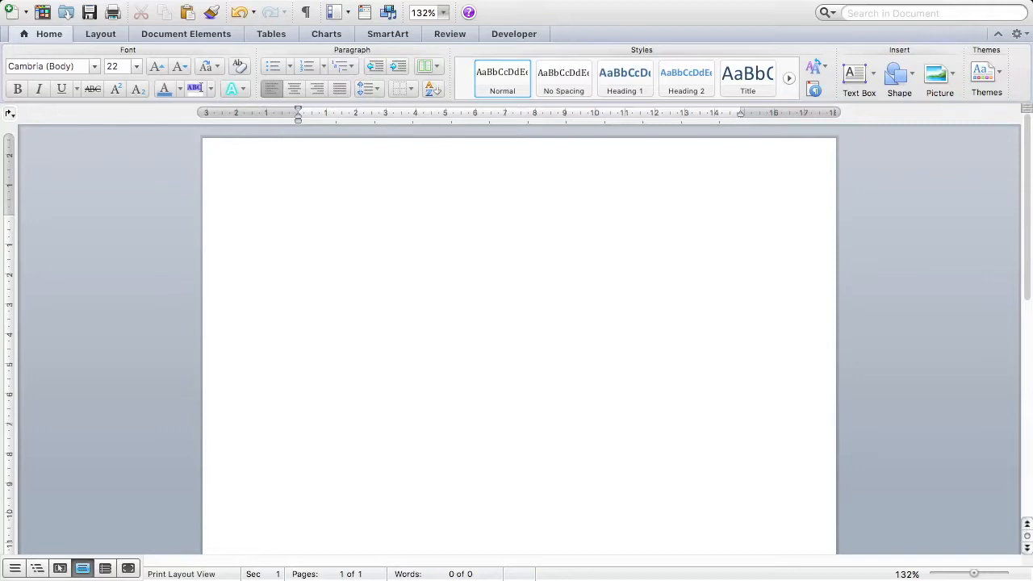
pyautogui.click(298, 229)
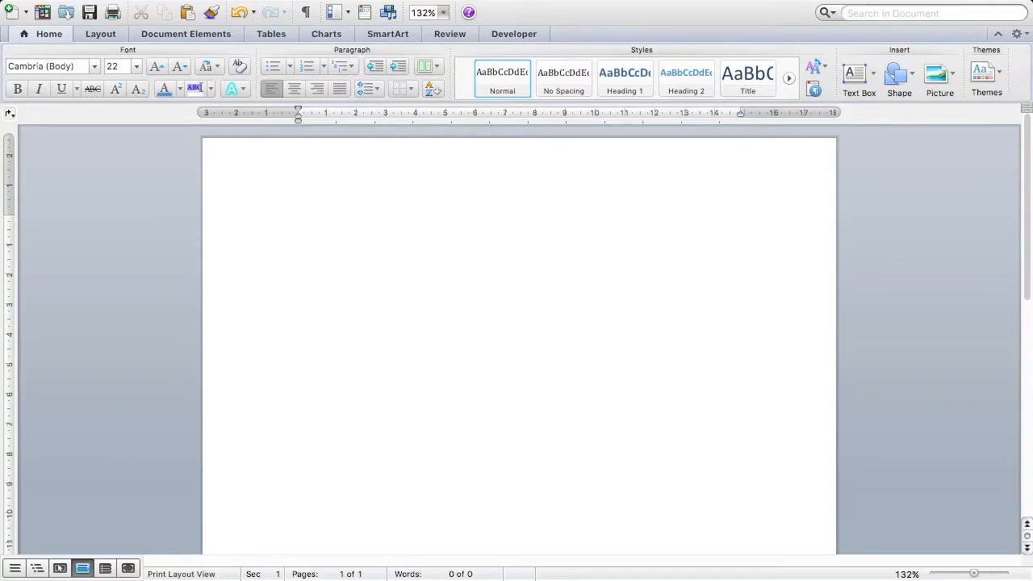
pyautogui.click(298, 229)
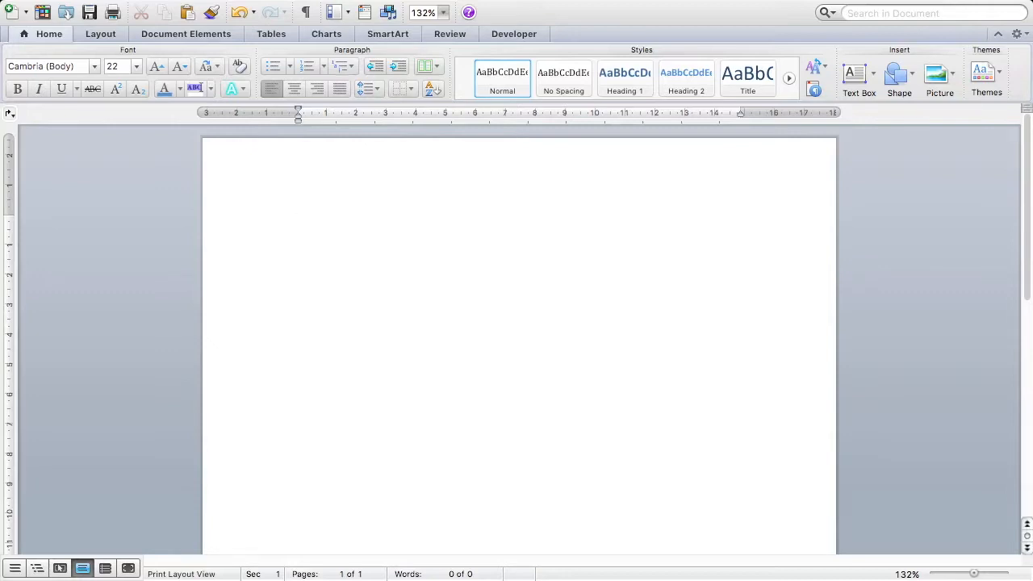
pyautogui.click(298, 230)
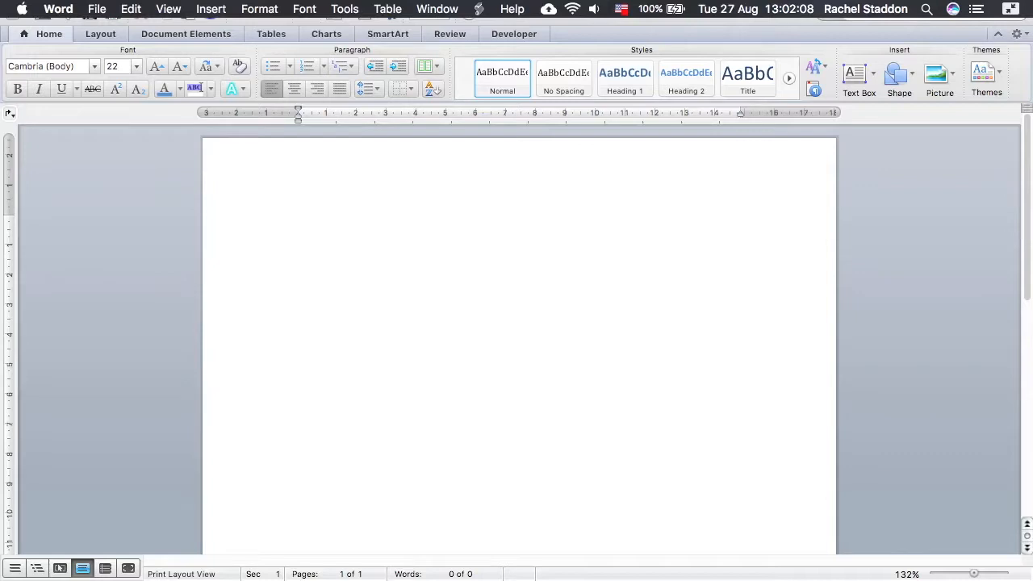
pyautogui.click(298, 228)
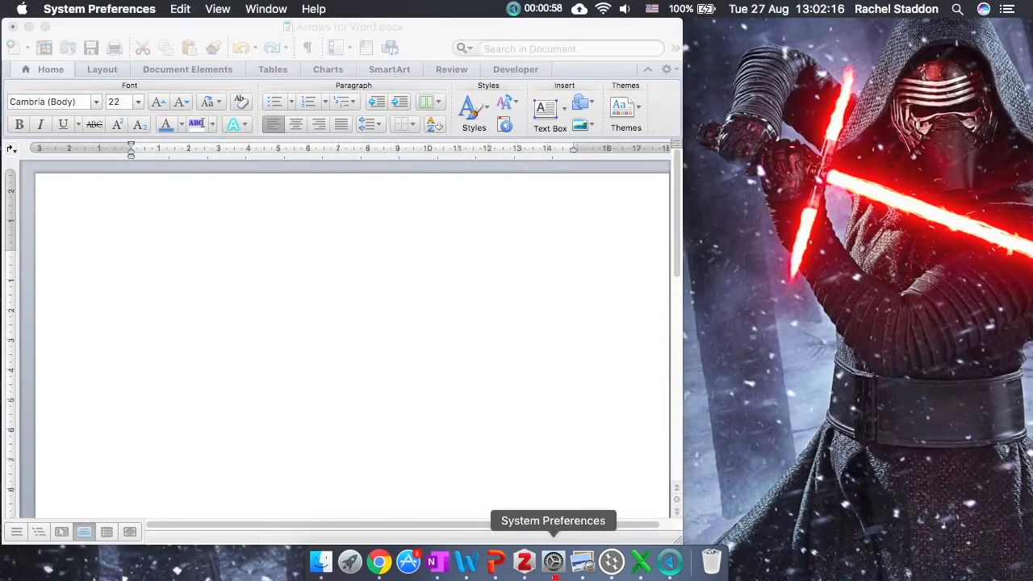
# - In Keyboard > Input Sources, toggle 'Show Input menu in menu bar' off and back on
pyautogui.click(554, 562)
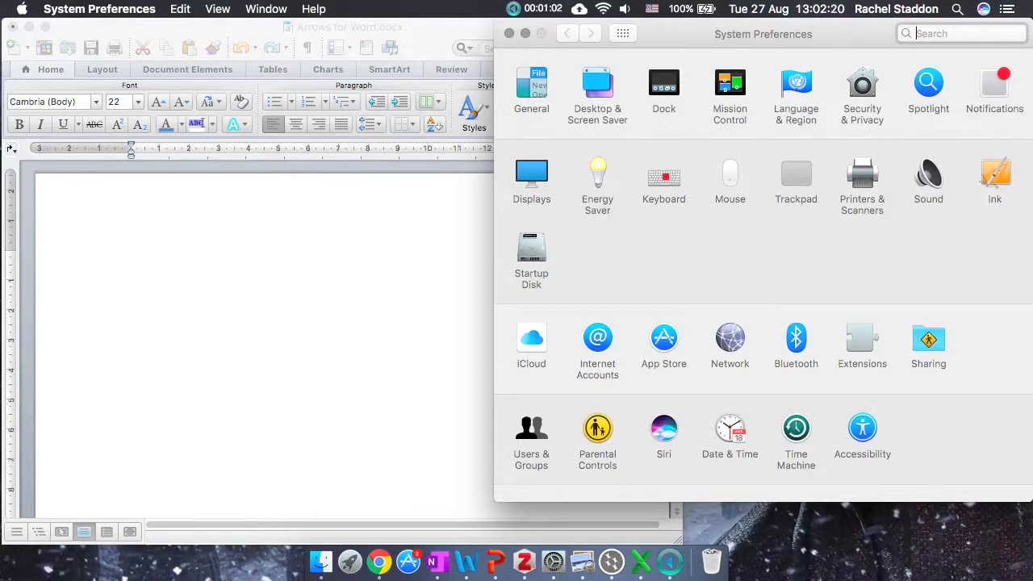
pyautogui.click(664, 172)
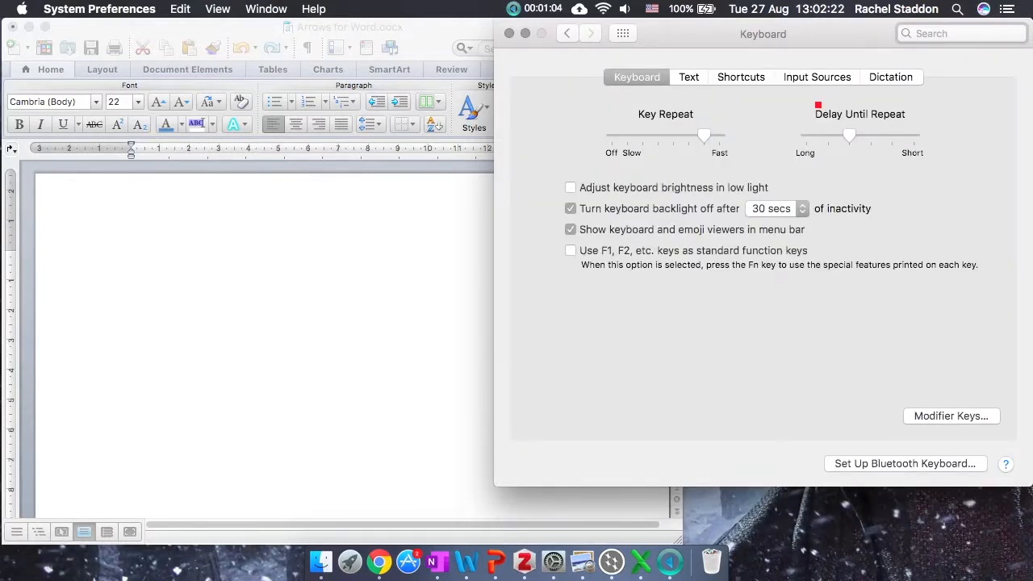
pyautogui.click(817, 77)
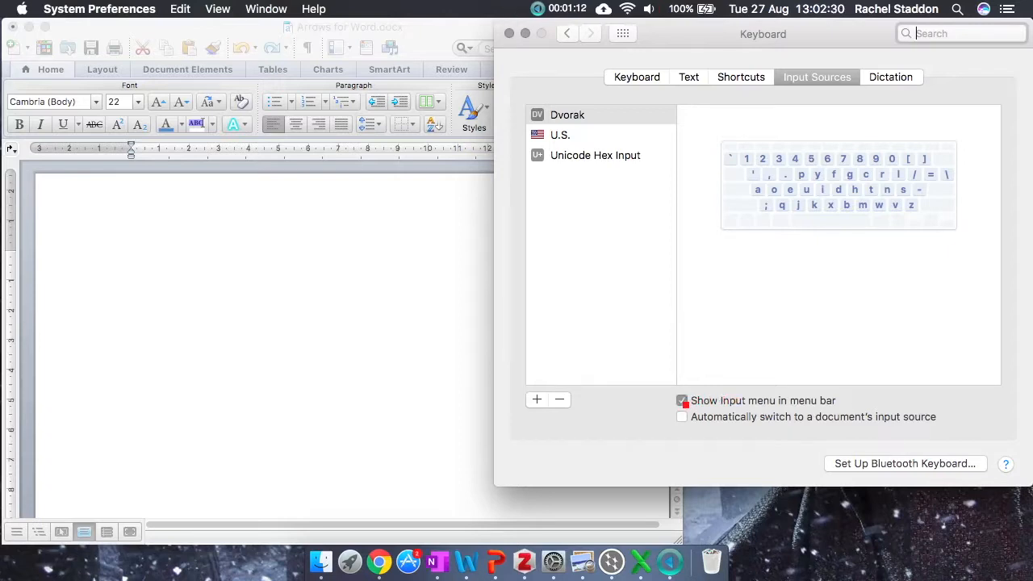
pyautogui.click(682, 400)
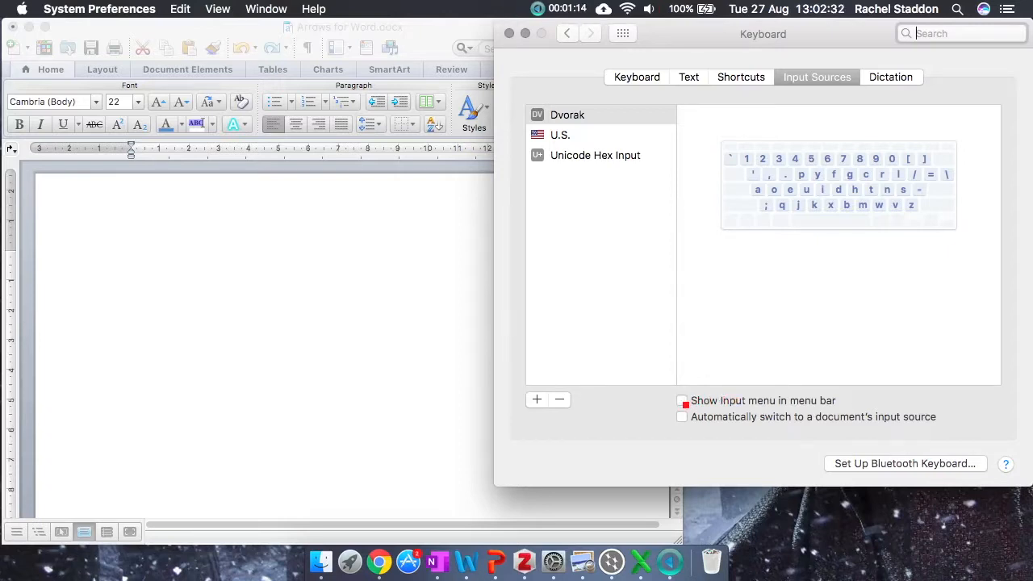
pyautogui.click(682, 401)
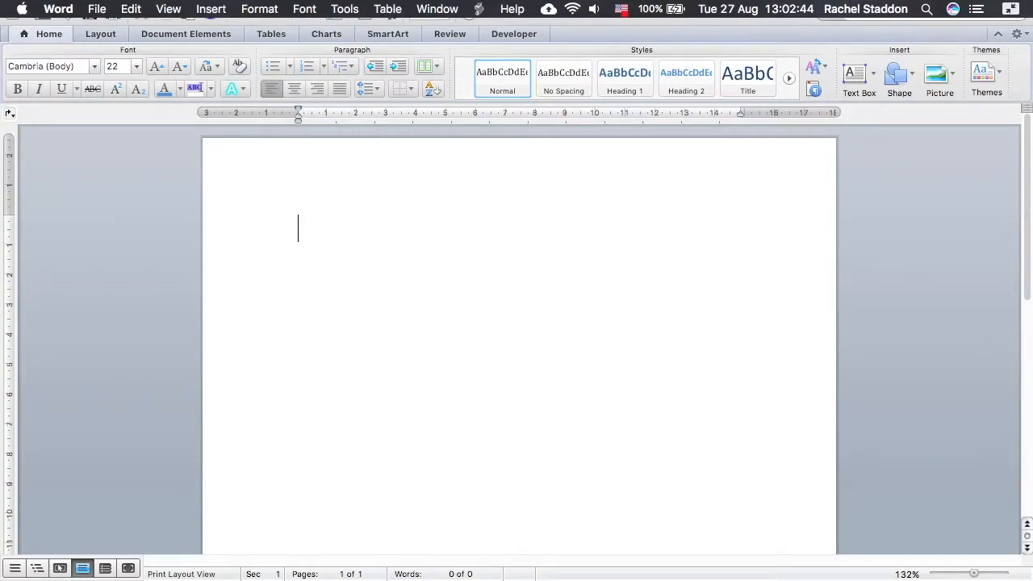
# - Open the Characters viewer from the input menu flag in the menu bar
pyautogui.click(632, 8)
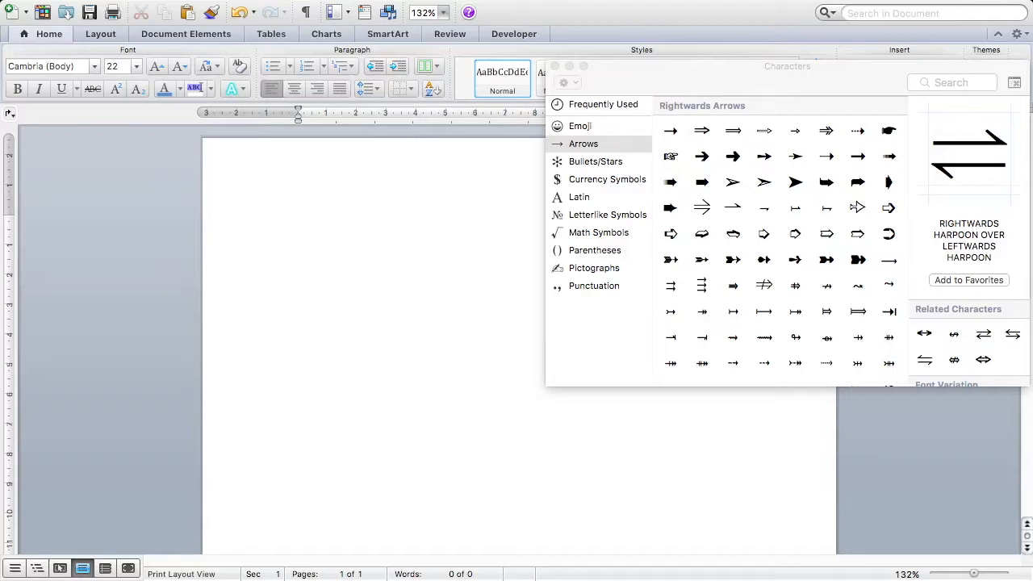
# - Enter '34°' using the degree sign from the viewer's Punctuation category
pyautogui.click(298, 229)
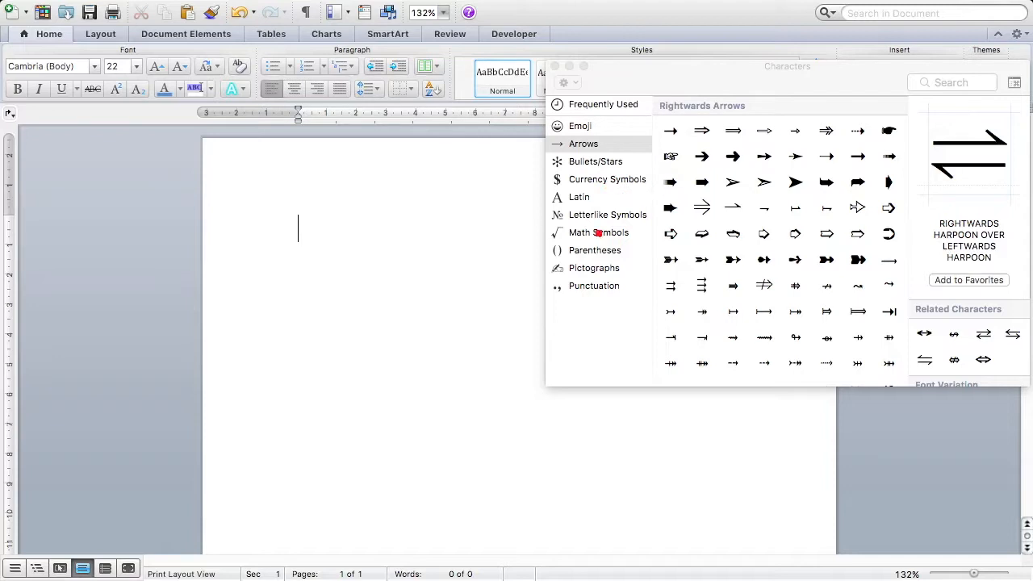
pyautogui.click(594, 286)
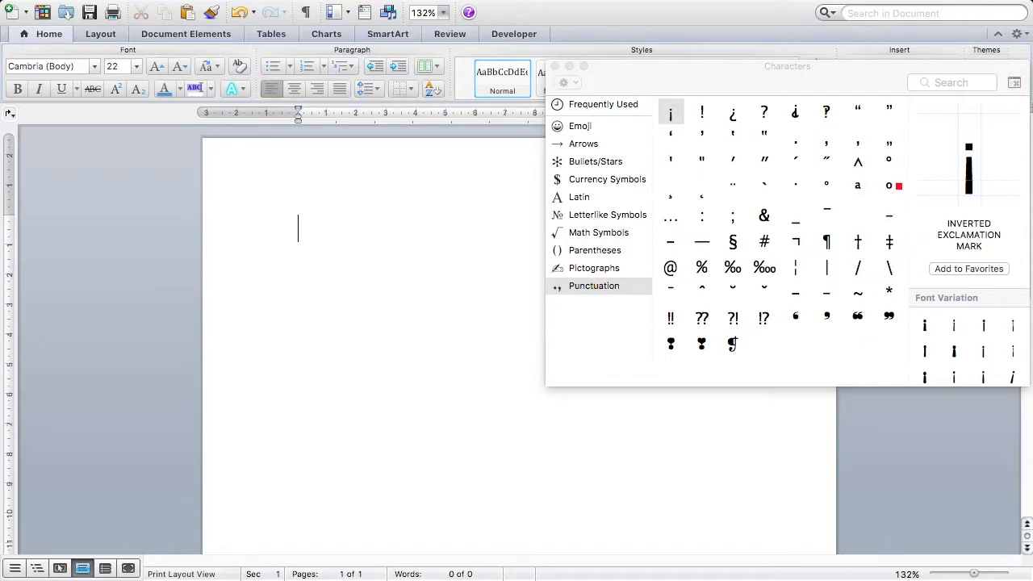
pyautogui.click(889, 161)
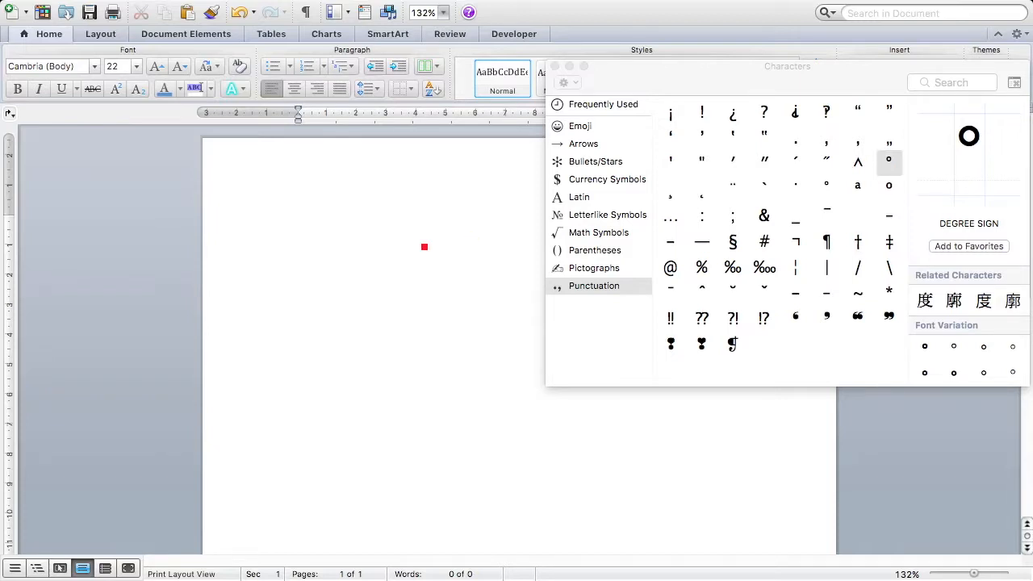
pyautogui.write('34°')
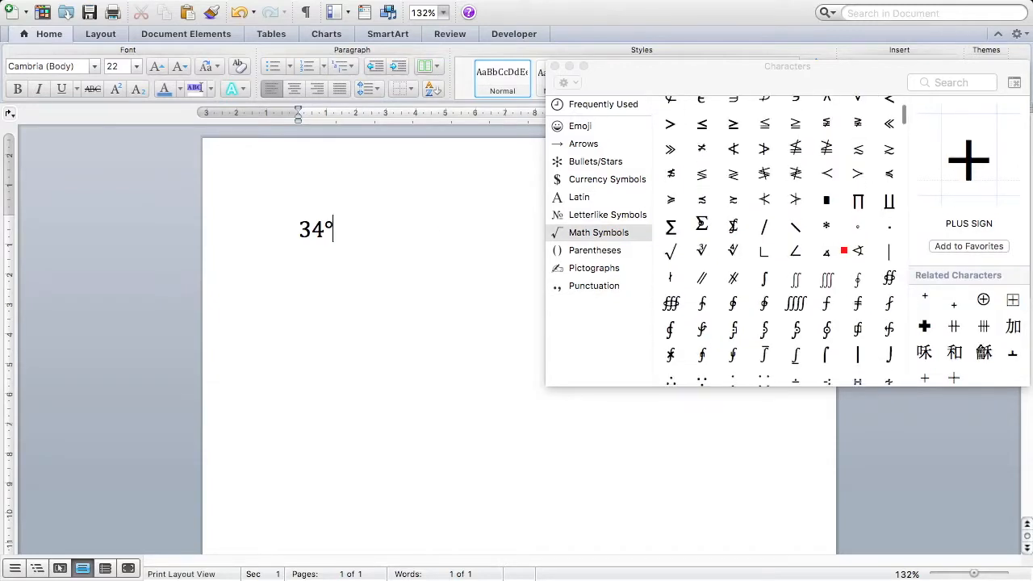
# - Close the Characters viewer after browsing Math Symbols and start a new line below 34°
pyautogui.scroll(-3)
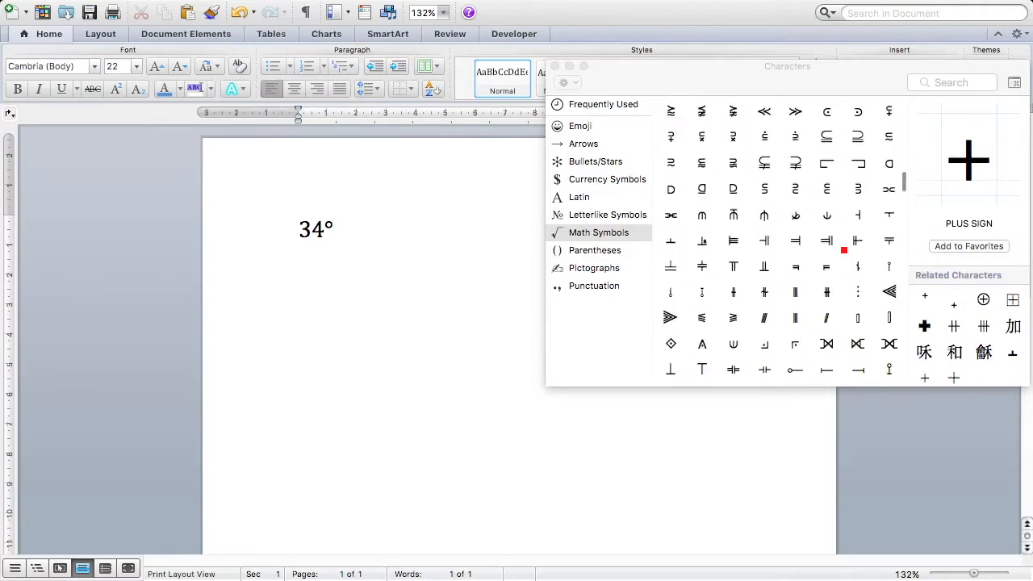
pyautogui.scroll(-3)
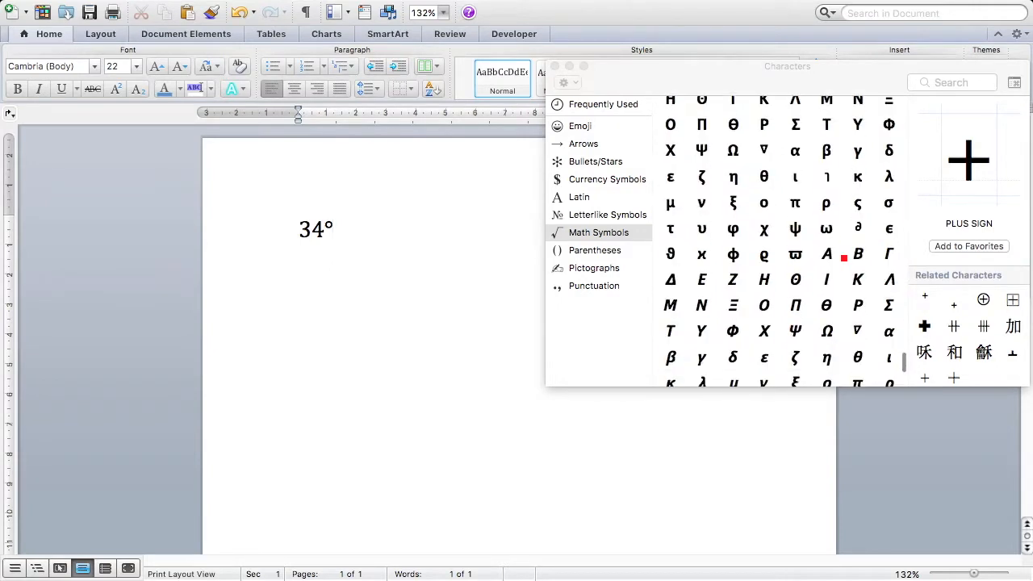
pyautogui.scroll(-3)
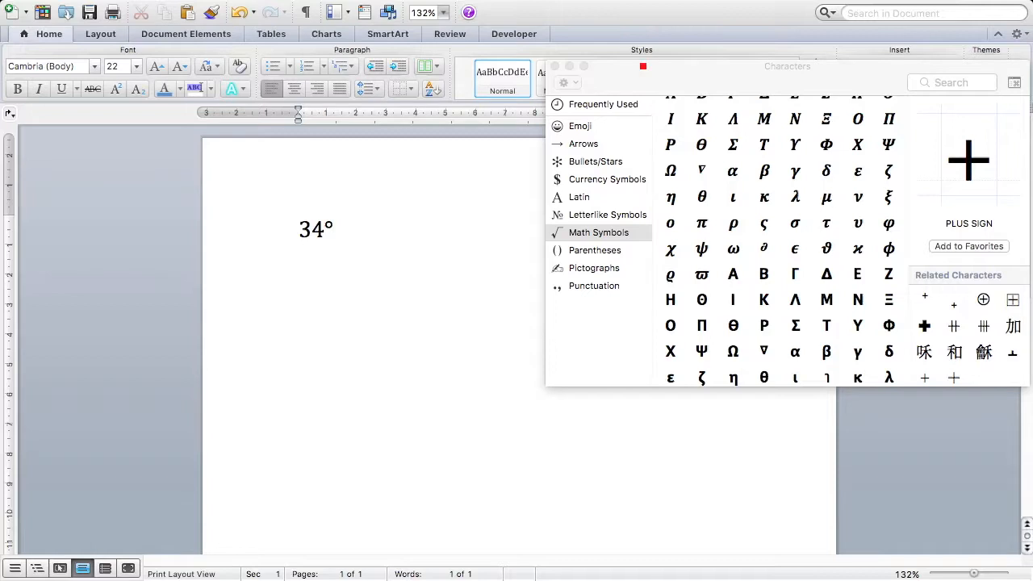
pyautogui.click(641, 66)
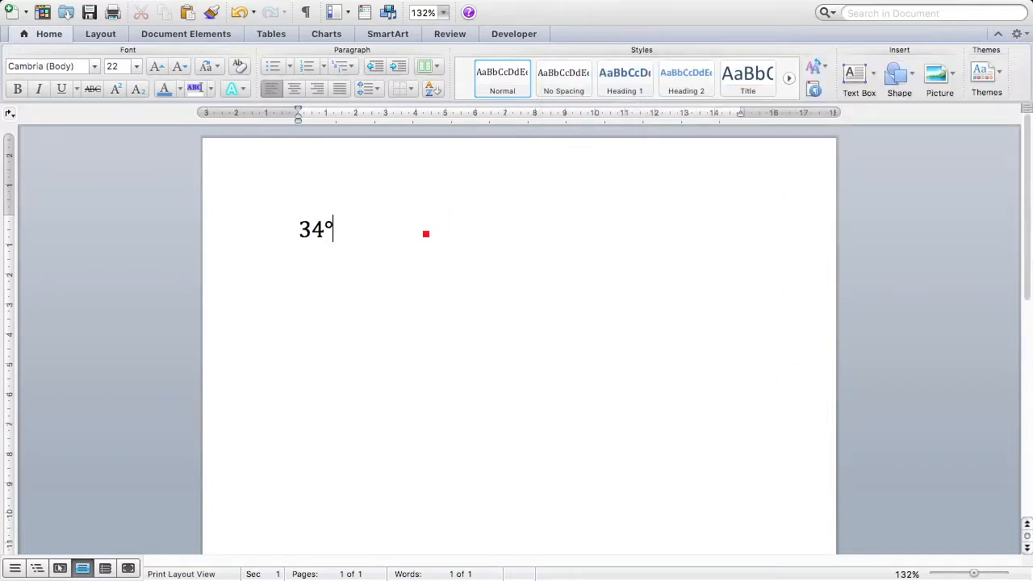
pyautogui.press('Return')
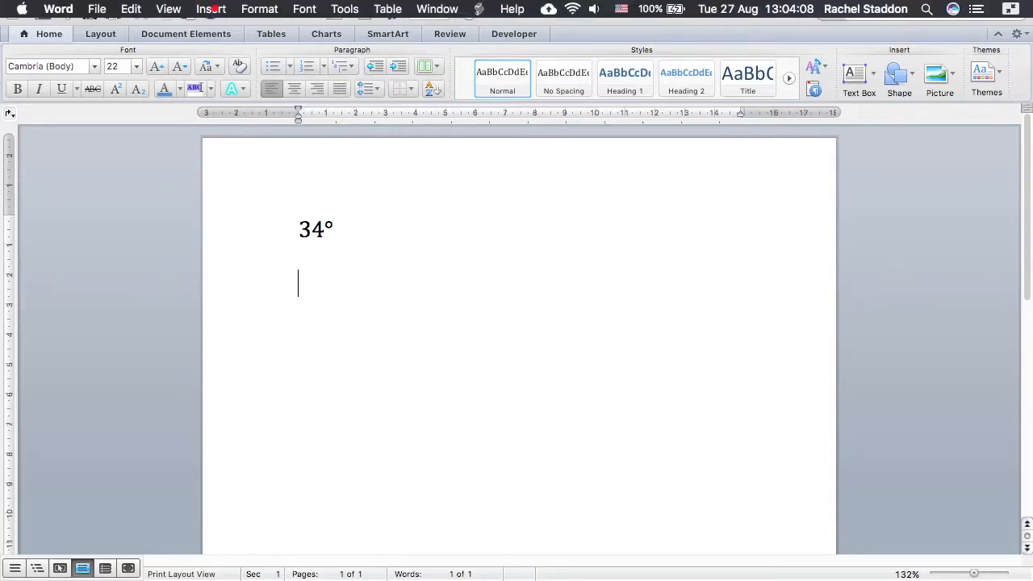
pyautogui.click(211, 8)
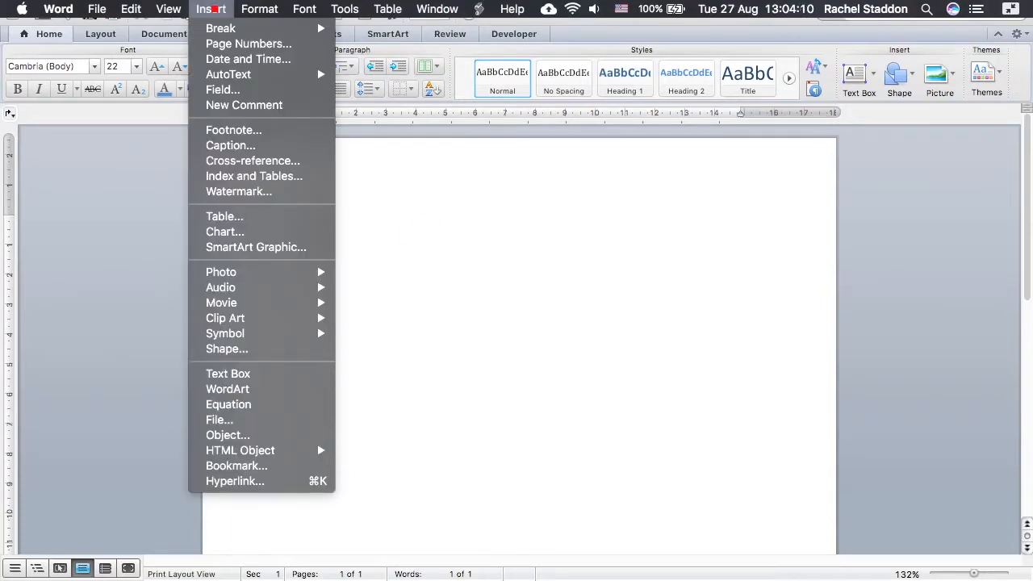
pyautogui.moveTo(226, 333)
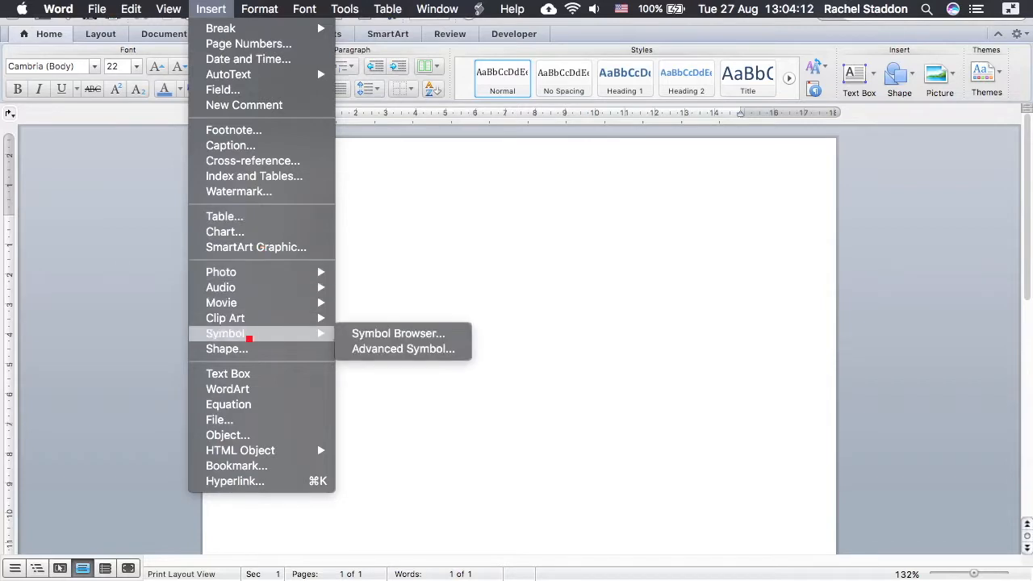
pyautogui.moveTo(415, 349)
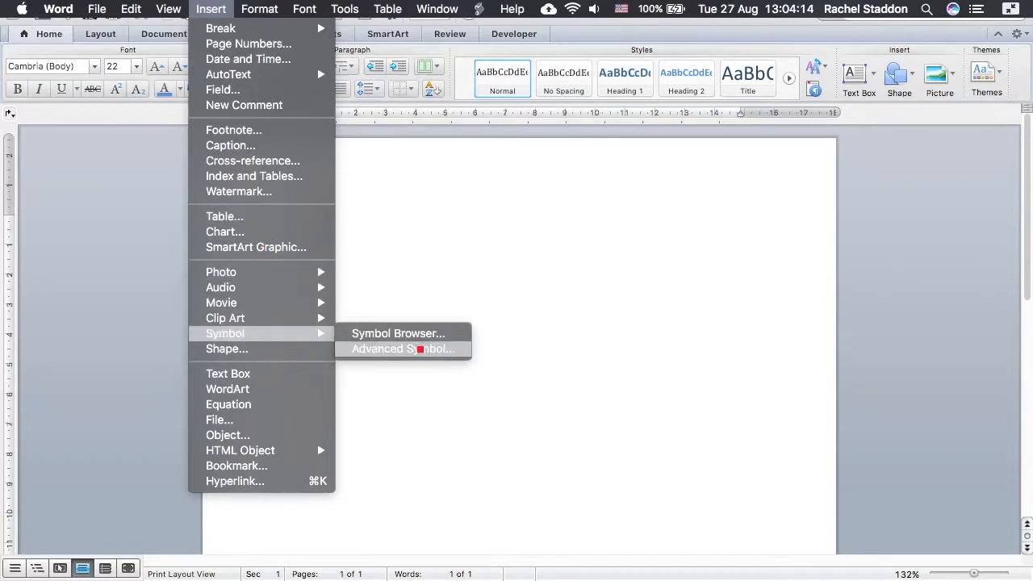
pyautogui.click(404, 348)
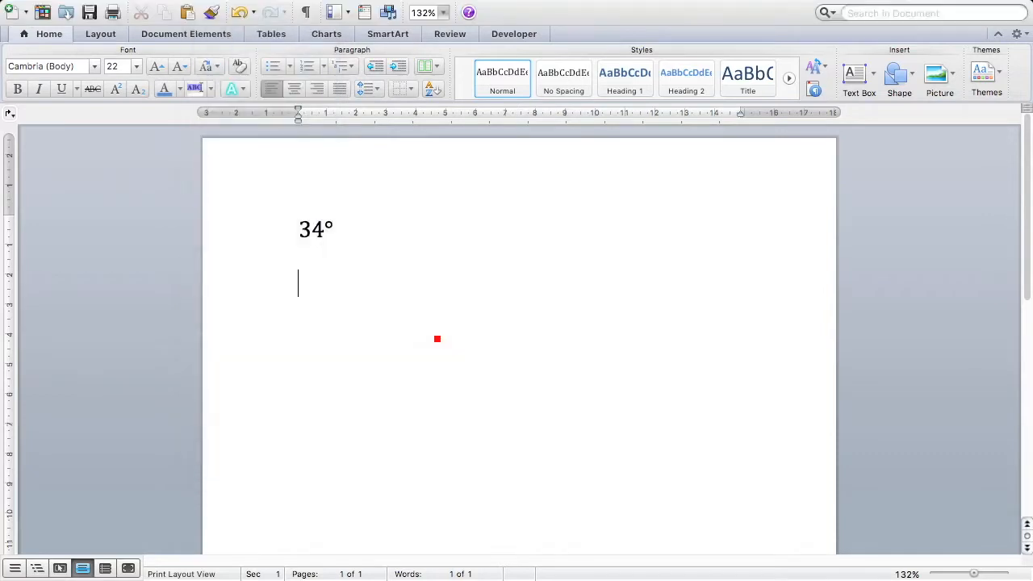
pyautogui.click(386, 12)
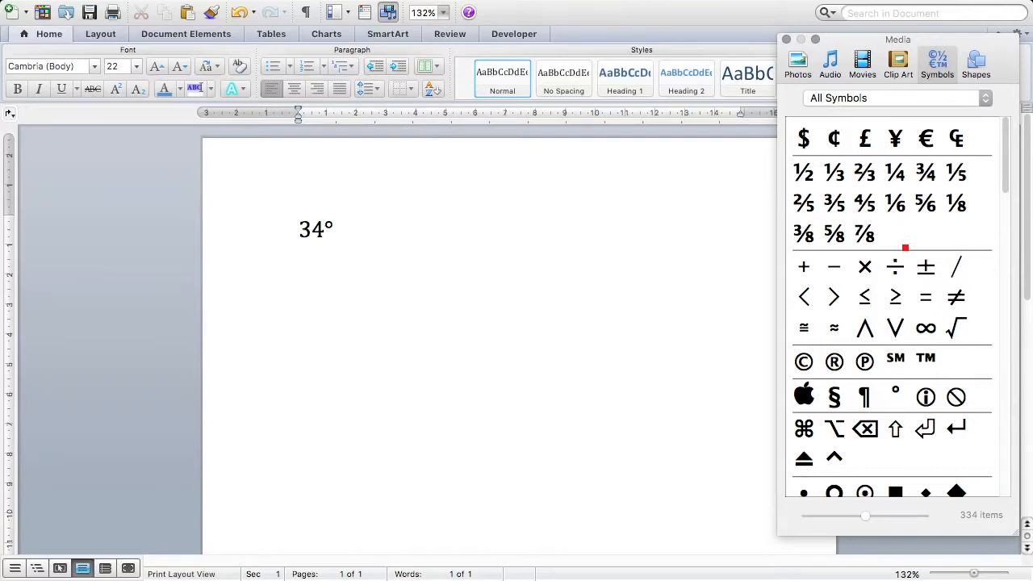
# - Enter 'πr²' using π from the Symbol Browser and a superscript ²
pyautogui.scroll(-3)
pyautogui.write('πr')
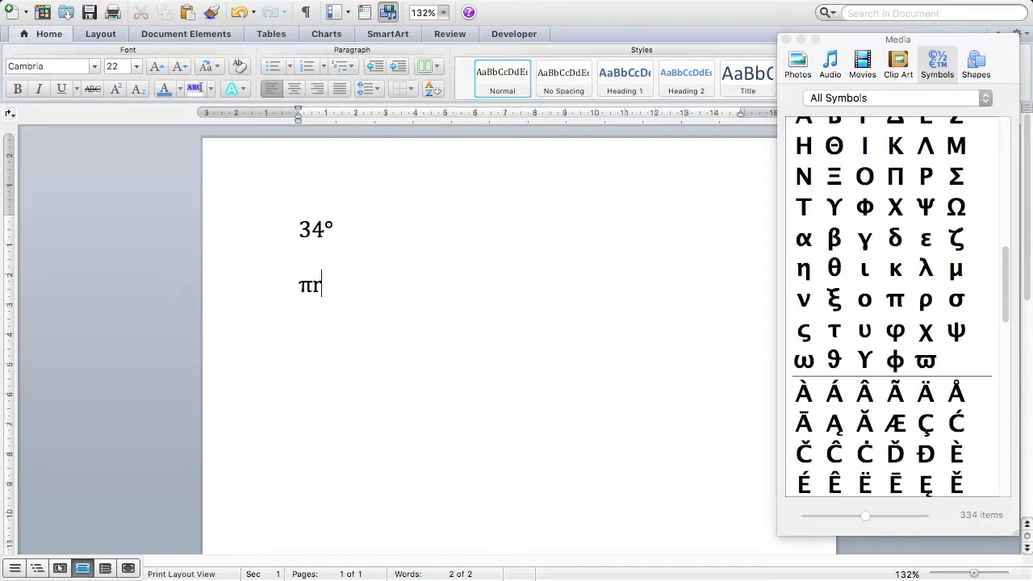
pyautogui.write('²')
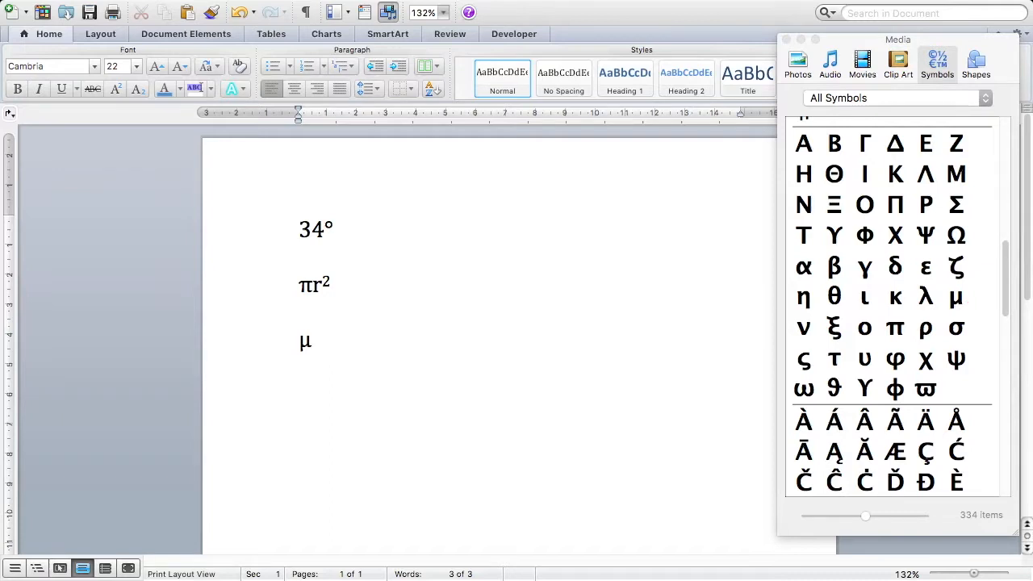
# - Type m after the inserted μ to complete 'μm'
pyautogui.write('m')
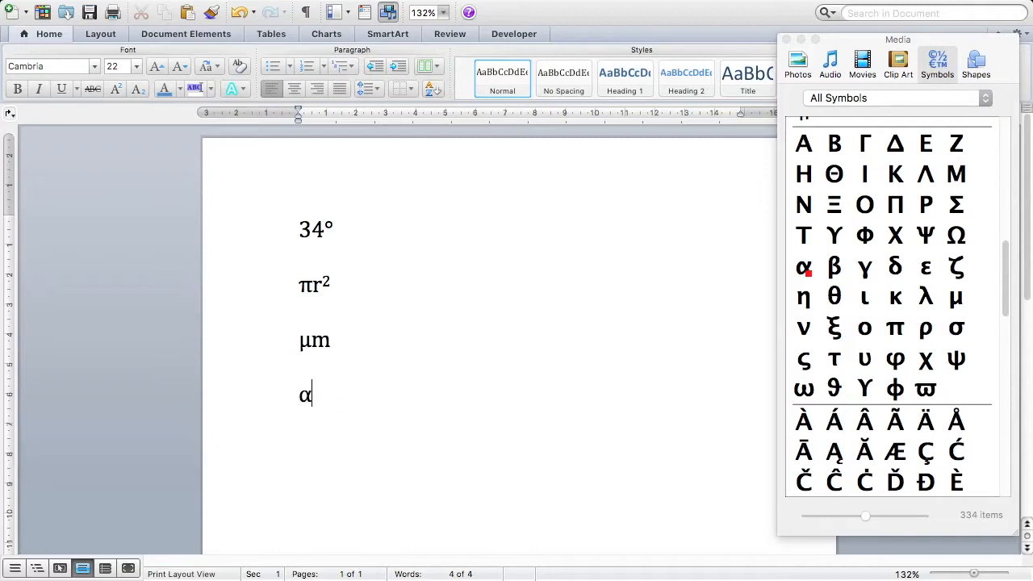
# - Type '-glucose' after α and β to form the 'α-glucose' and 'β-glucose' lines
pyautogui.write('-glucose')
pyautogui.write('β-')
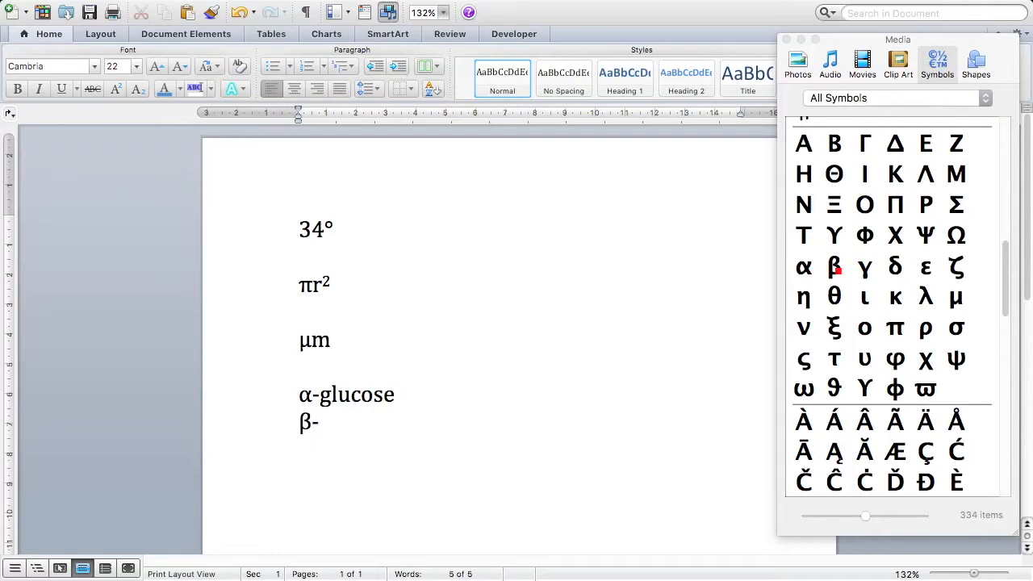
pyautogui.write('glucose')
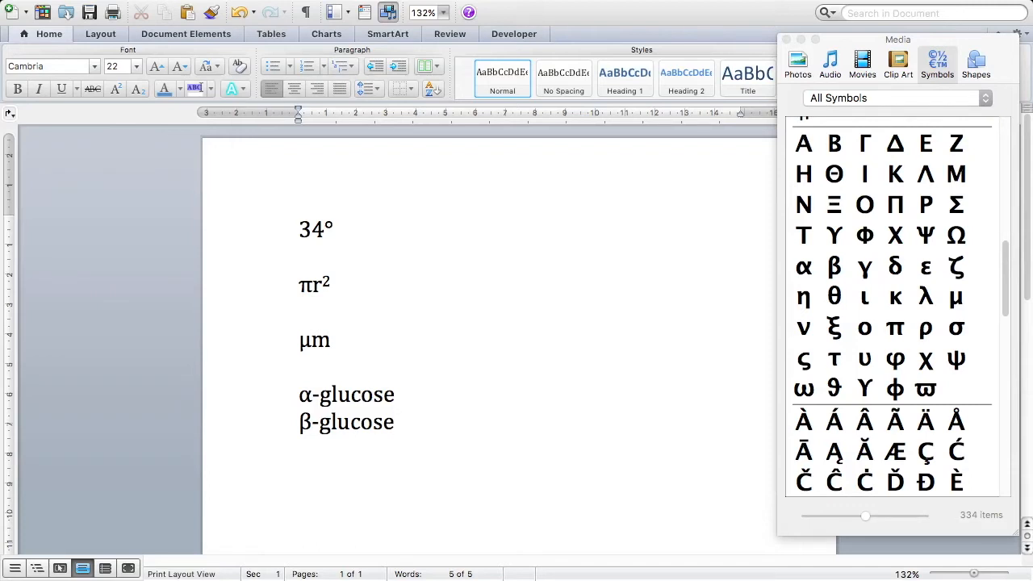
pyautogui.click(394, 422)
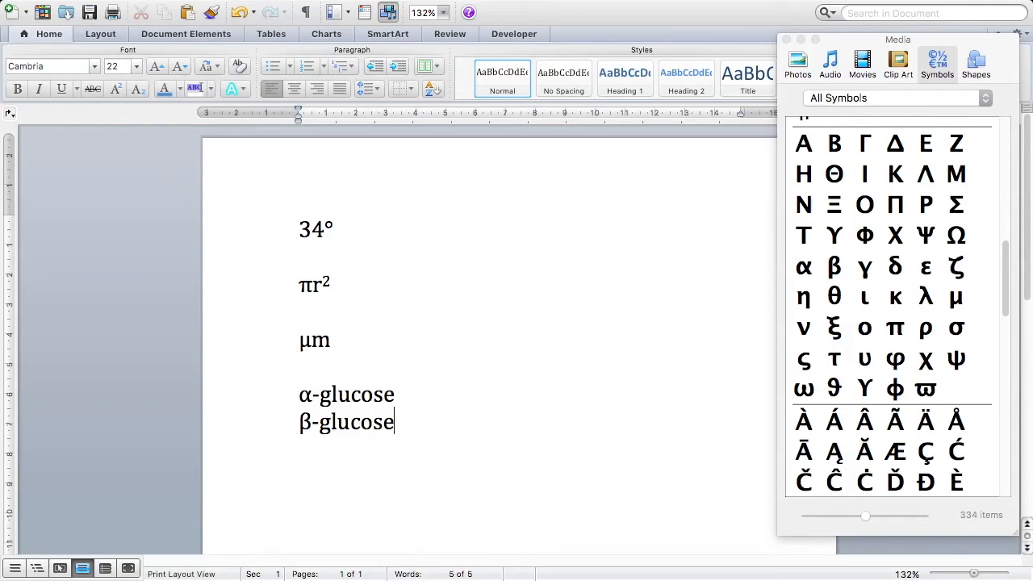